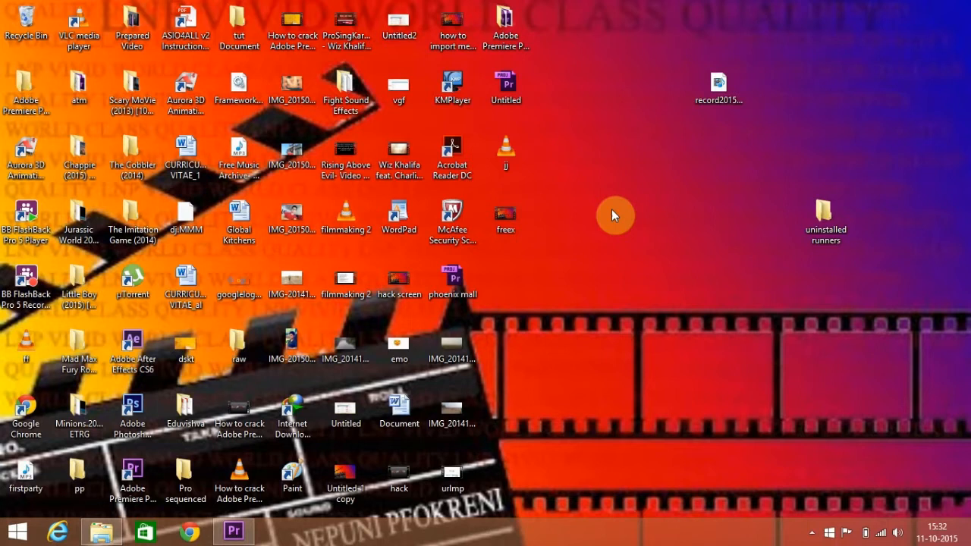
mouse_move(601, 220)
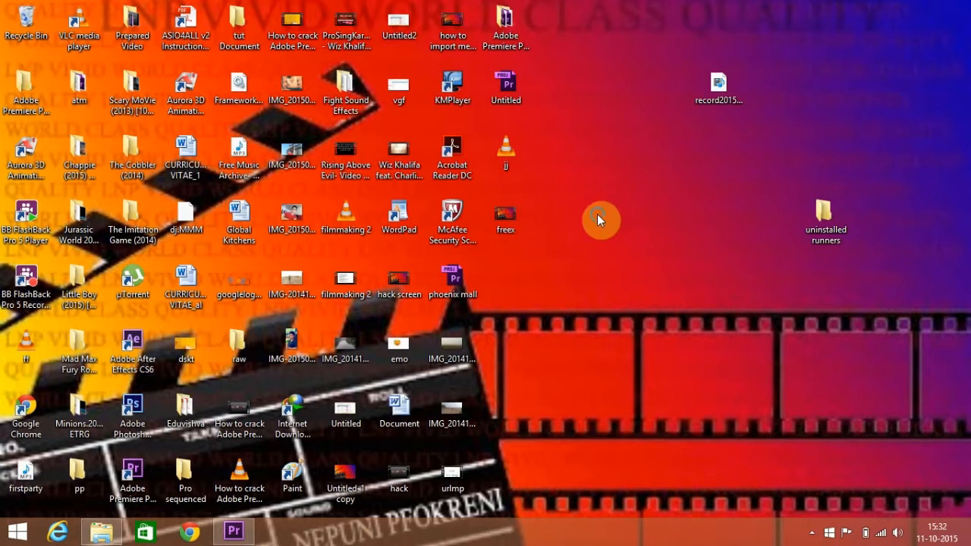
mouse_move(636, 294)
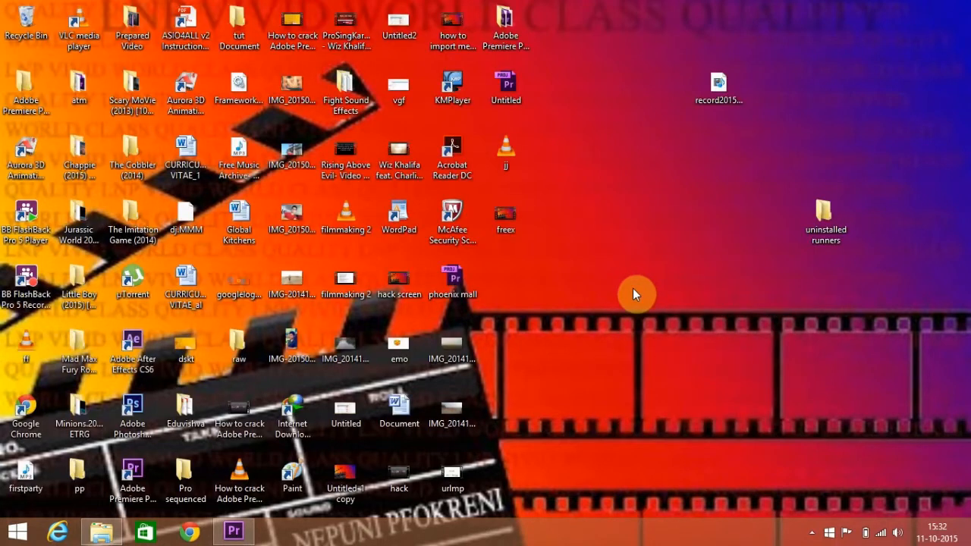
mouse_move(233, 531)
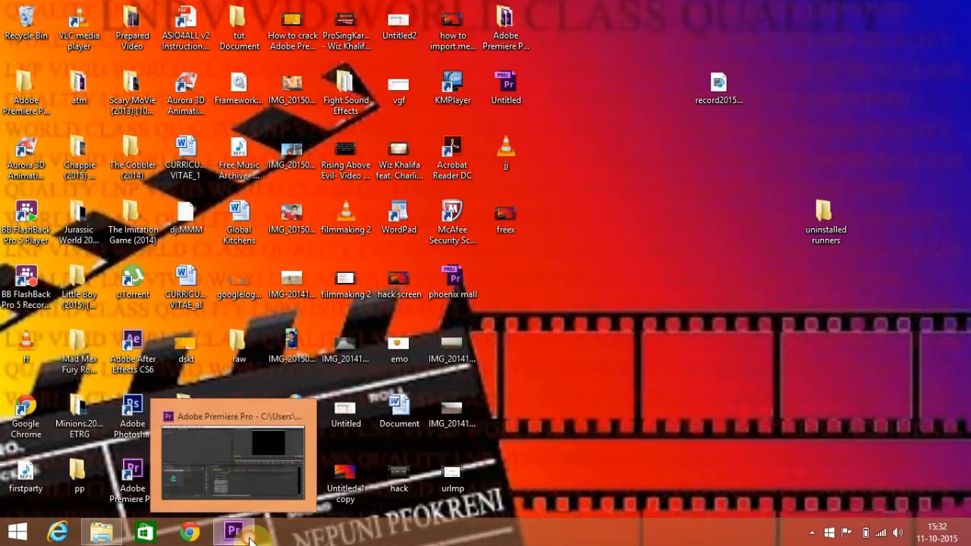
Restore Premiere Pro from the taskbar into a smaller window over the desktop.
left_click(233, 528)
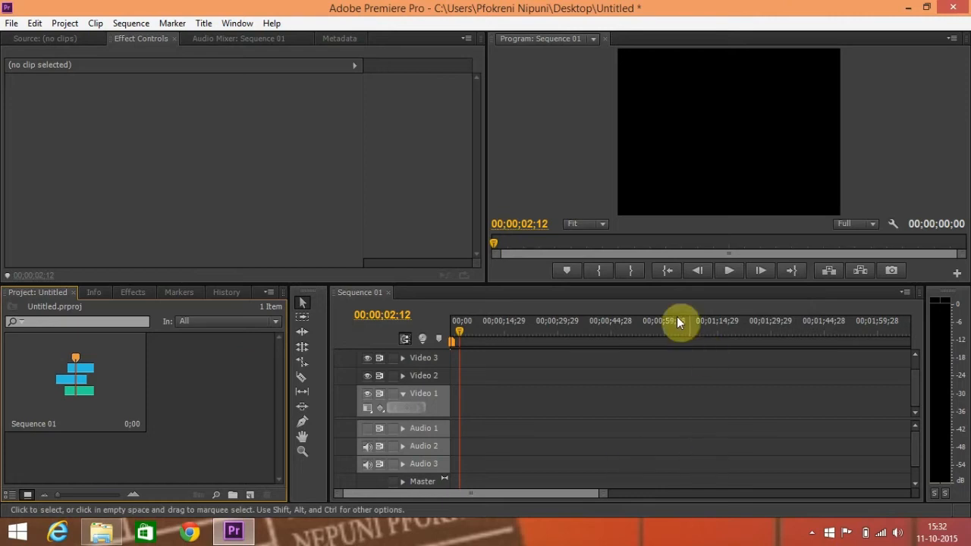
left_click(926, 8)
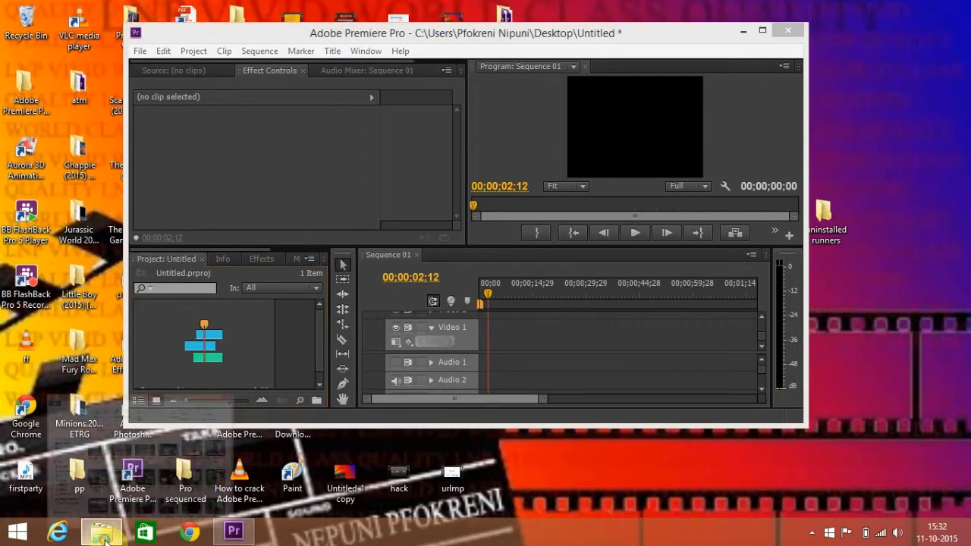
Open File Explorer on the video clips folder with VID_20141019_162838 selected.
left_click(101, 531)
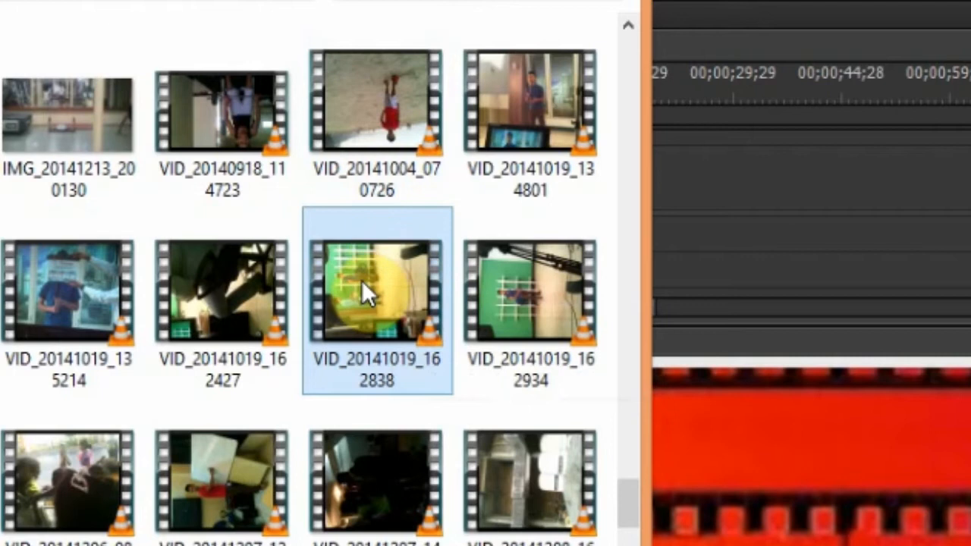
mouse_move(377, 166)
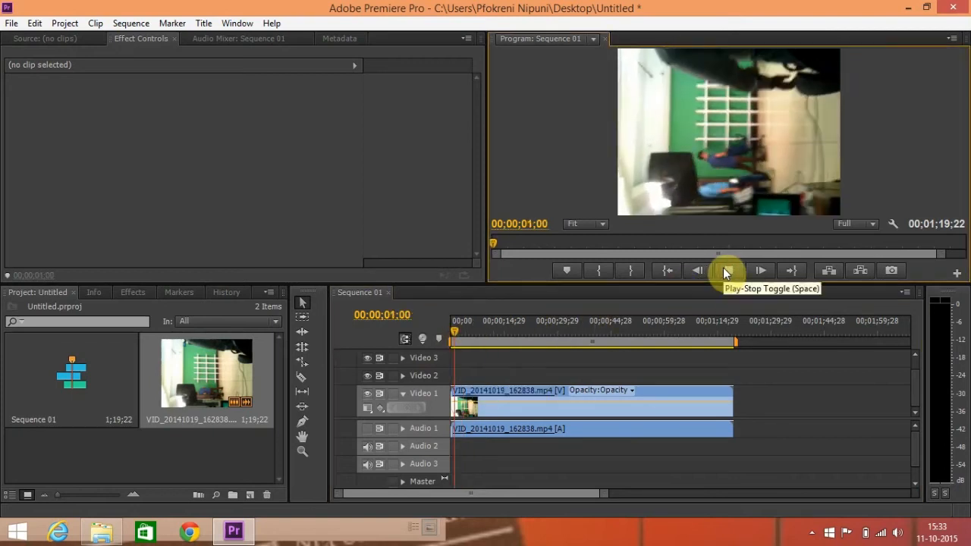
Play VID_20141019_162838 in the Program monitor, then stop it to show the sideways footage.
left_click(726, 271)
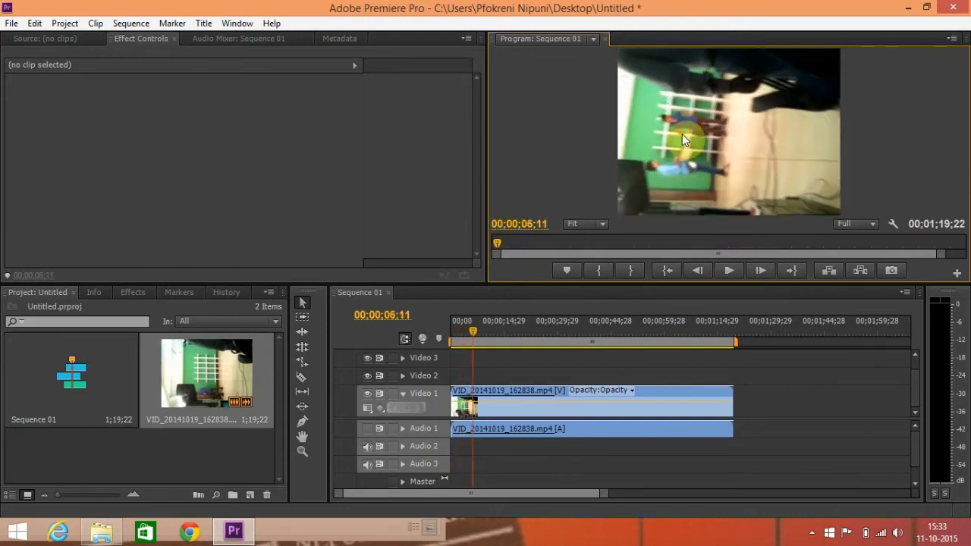
left_click(531, 390)
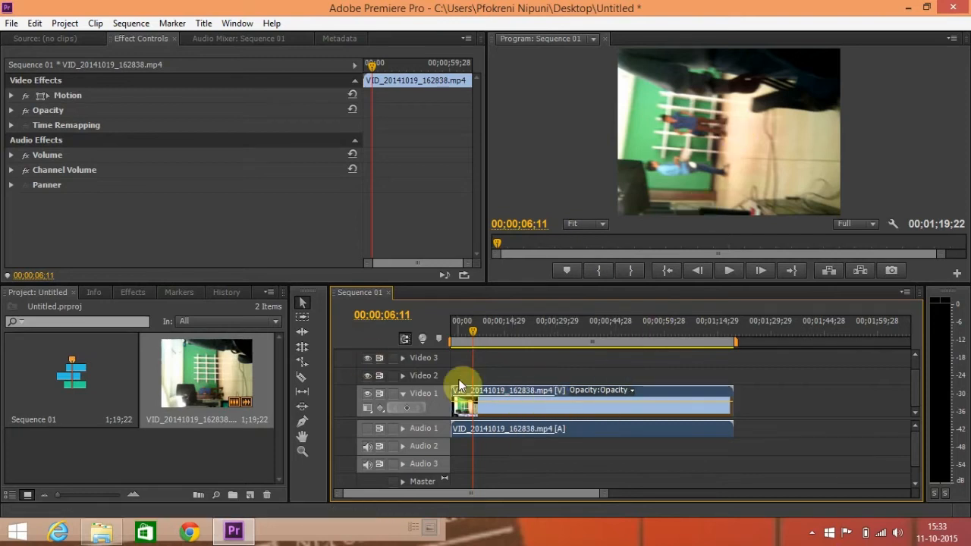
mouse_move(199, 254)
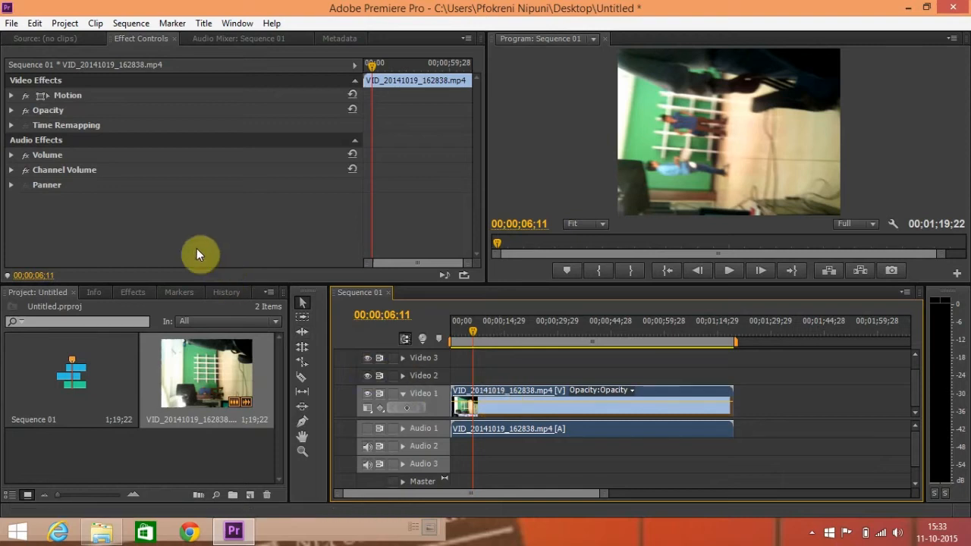
Expand Motion in Effect Controls to show Position, Scale, Rotation and Anchor Point.
left_click(67, 95)
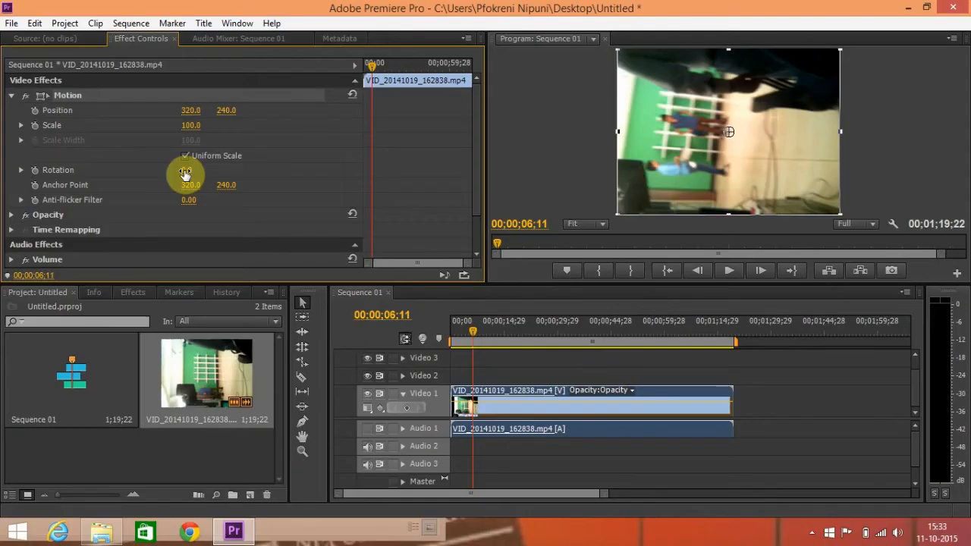
Rotate the clip about 90° upright, check later footage, and enter rotation 1x91.6.
left_click_drag(188, 170, 200, 169)
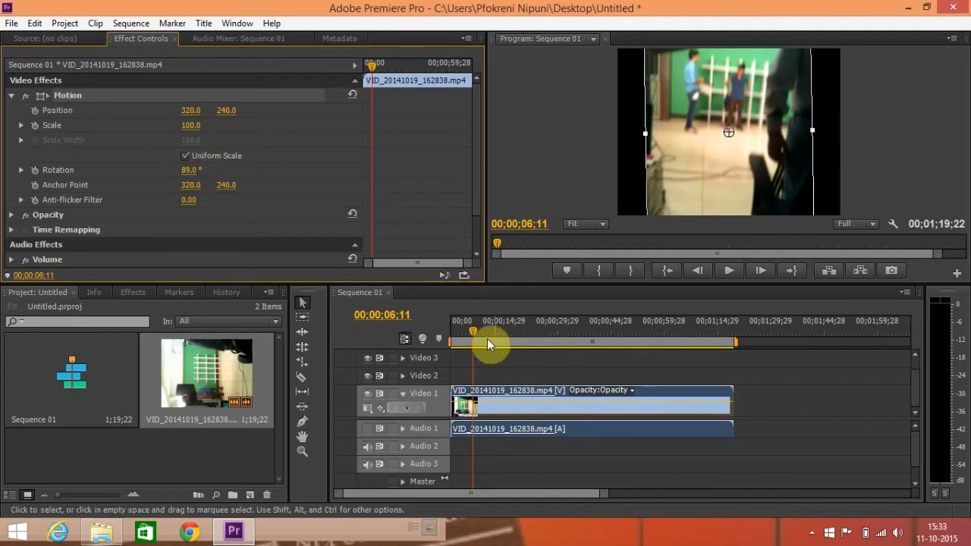
left_click_drag(472, 339, 493, 338)
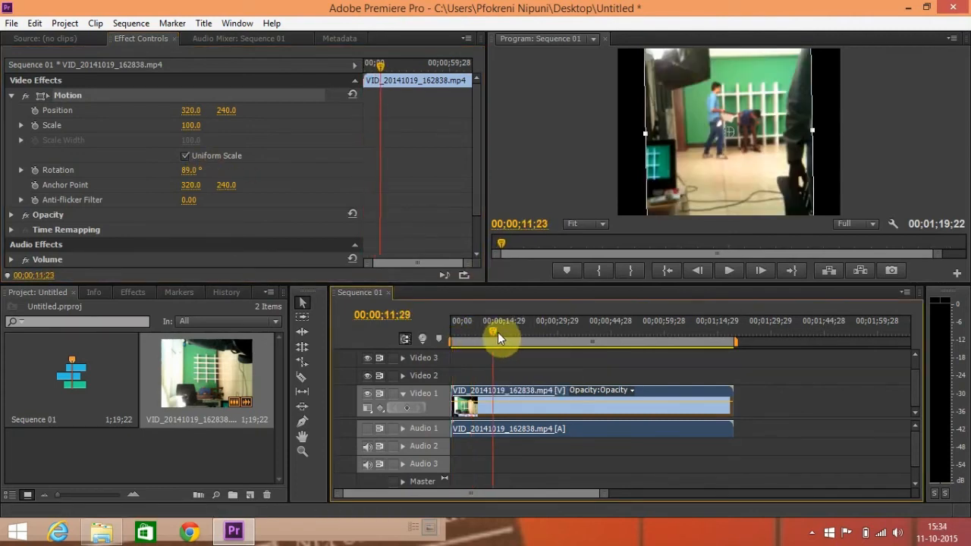
left_click_drag(492, 333, 495, 334)
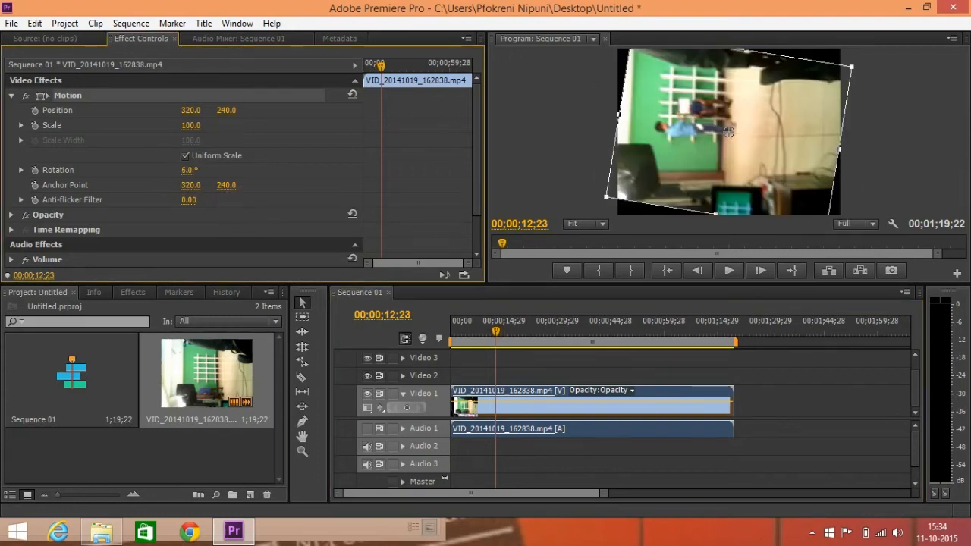
type("1x91.6")
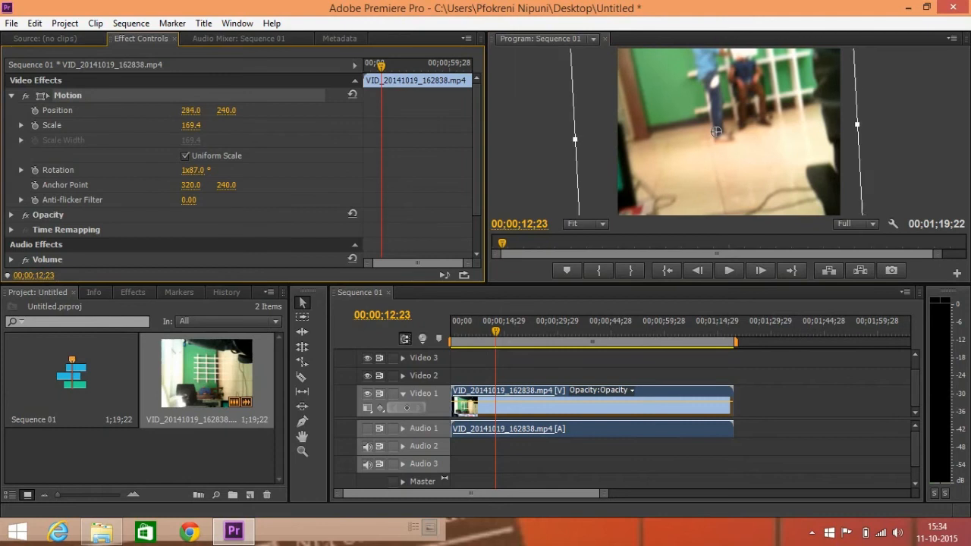
Shift the clip right and nudge it vertically to position 365, 242.
left_click_drag(191, 110, 243, 110)
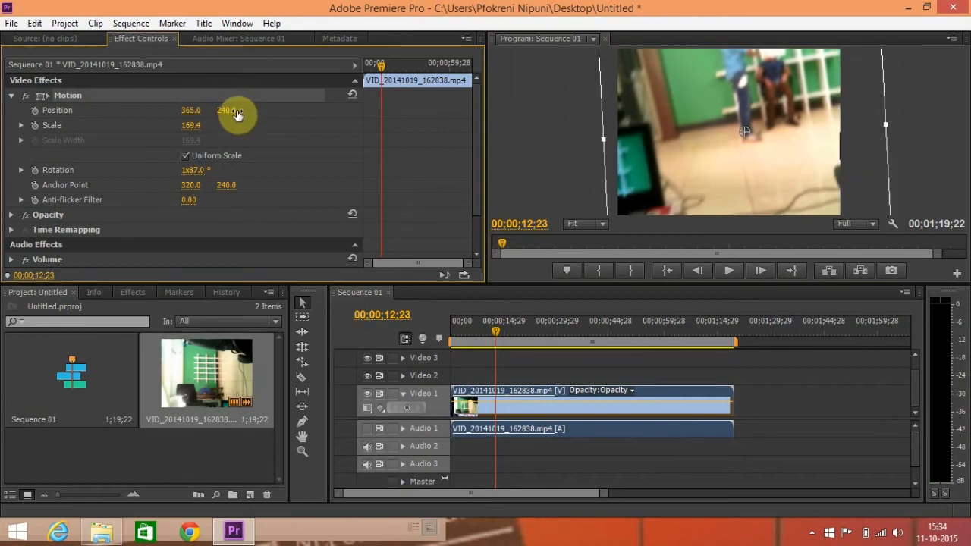
left_click_drag(227, 110, 226, 108)
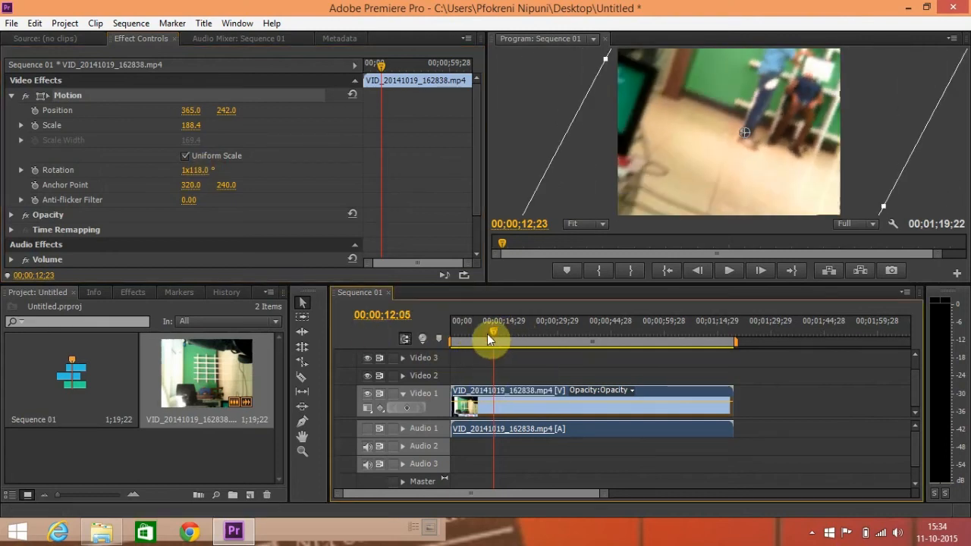
left_click_drag(492, 340, 518, 339)
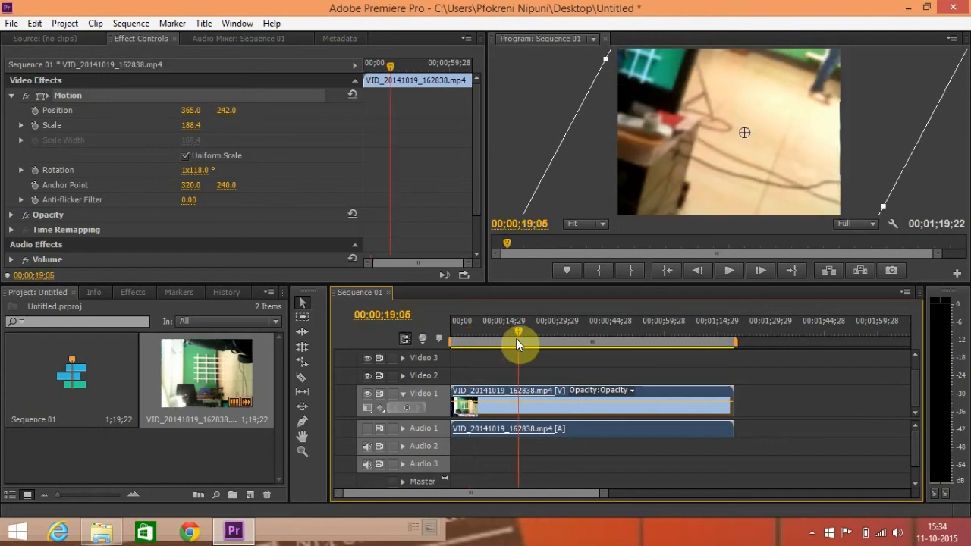
left_click_drag(518, 339, 607, 339)
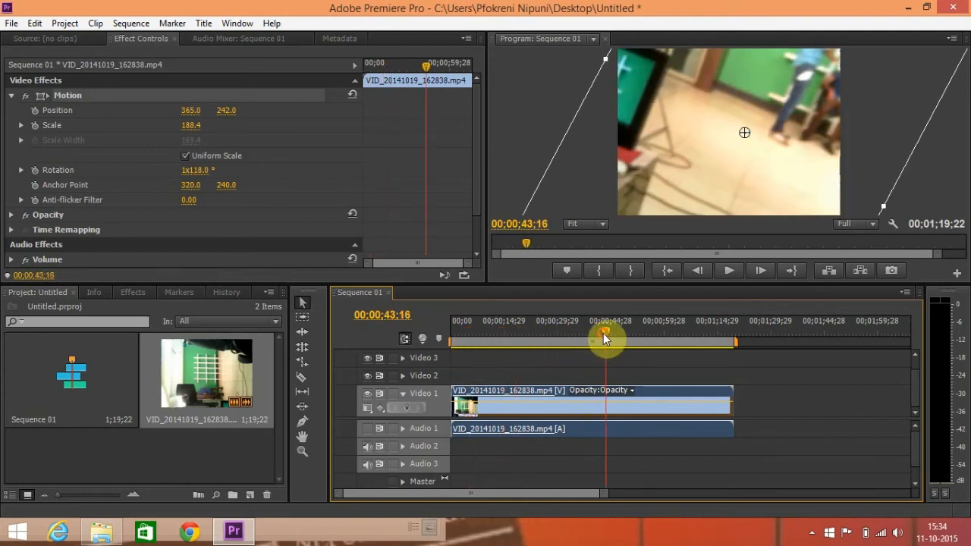
left_click_drag(605, 339, 560, 339)
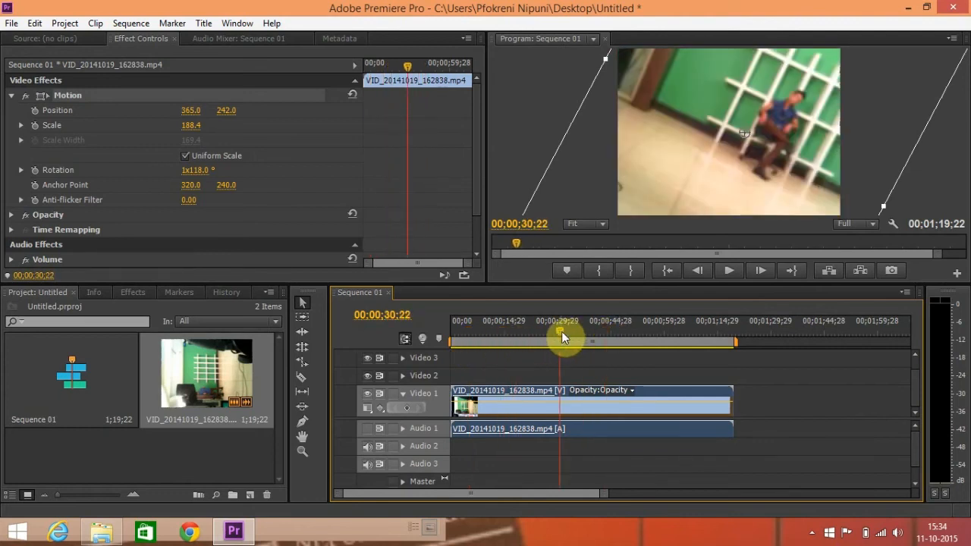